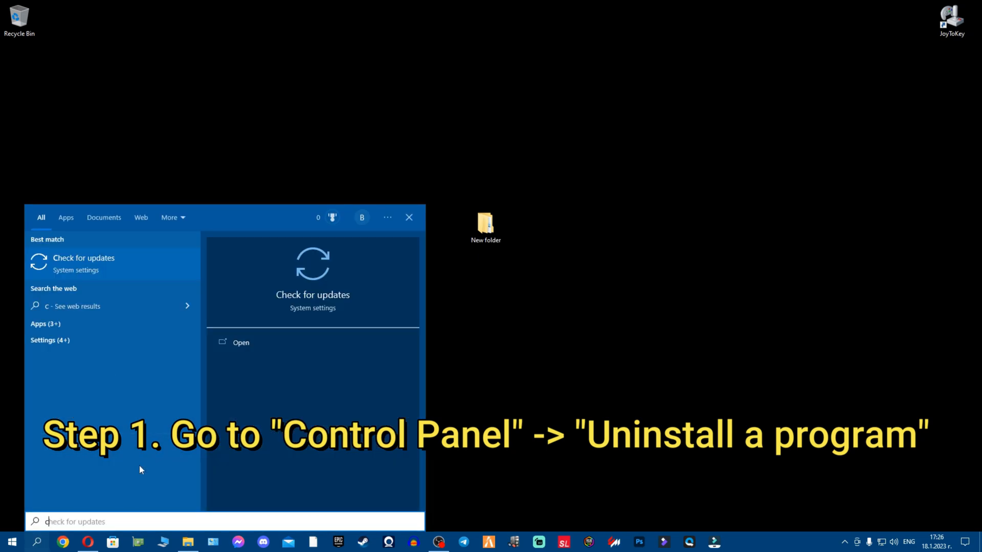
Search for Control Panel and show the installed programs list with Logitech G HUB
text(control panel)
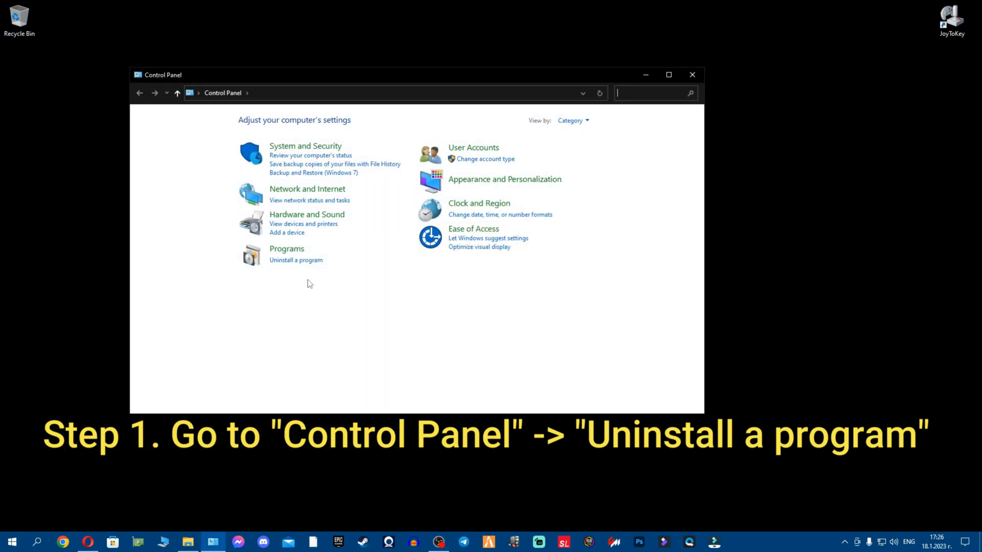
click(296, 259)
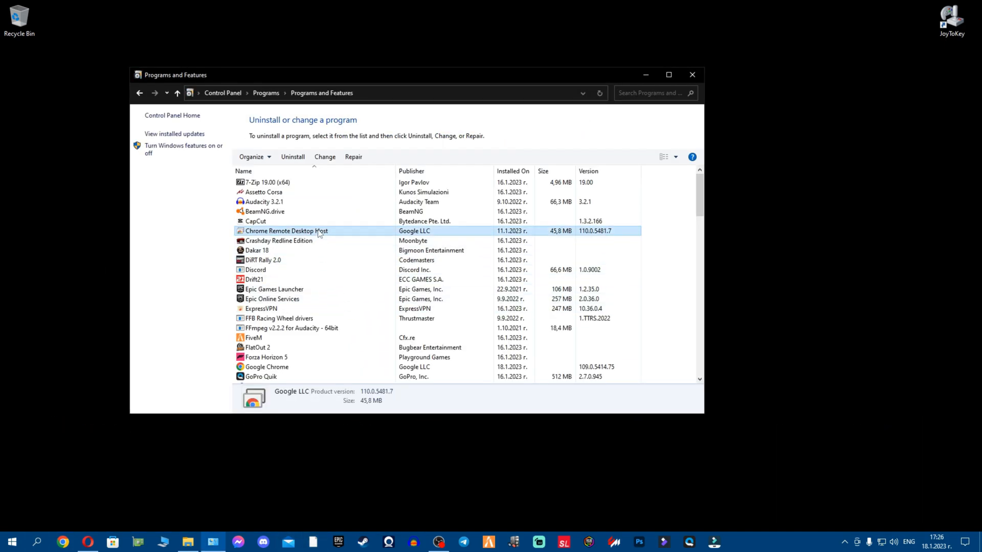
scroll(down, 3)
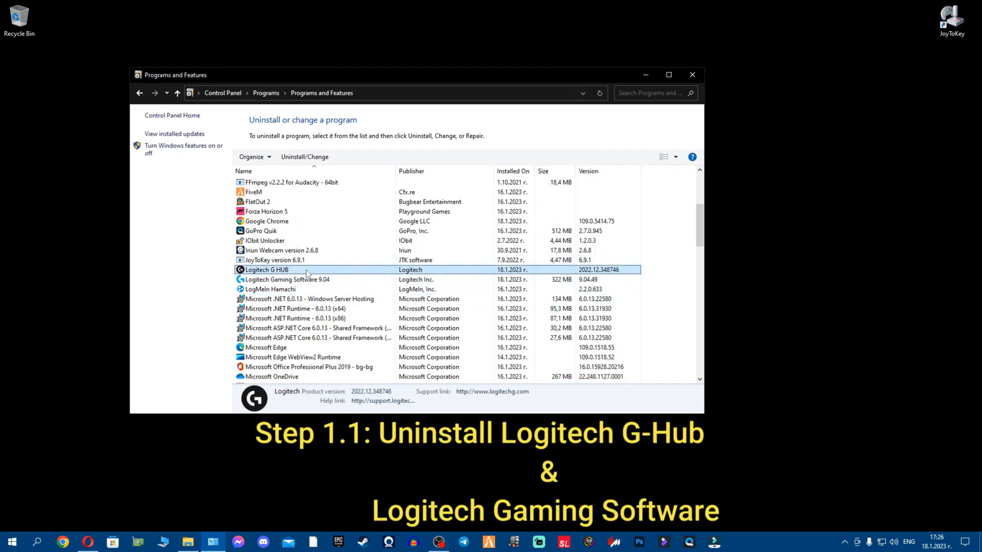
Uninstall Logitech Gaming Software 9.04 and confirm its removal
click(287, 280)
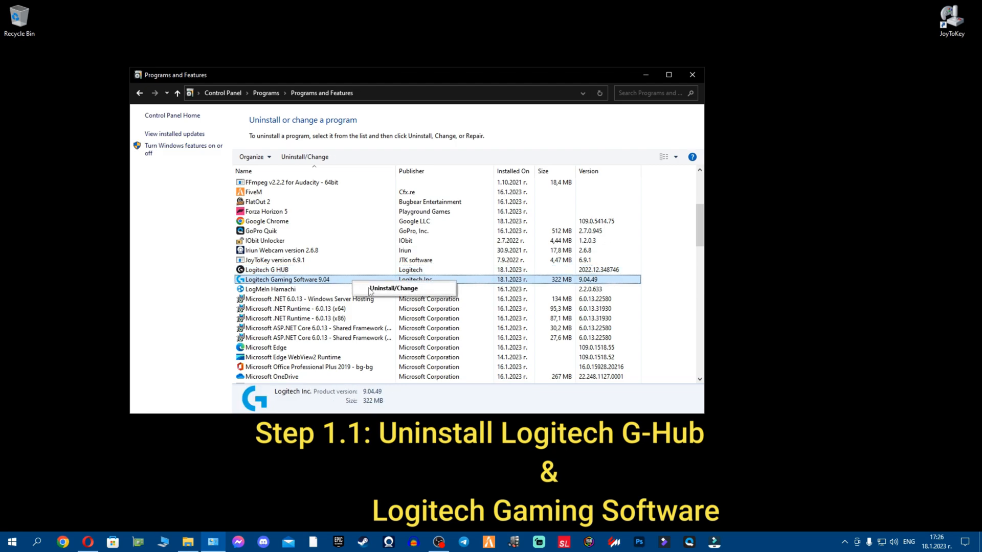
click(393, 288)
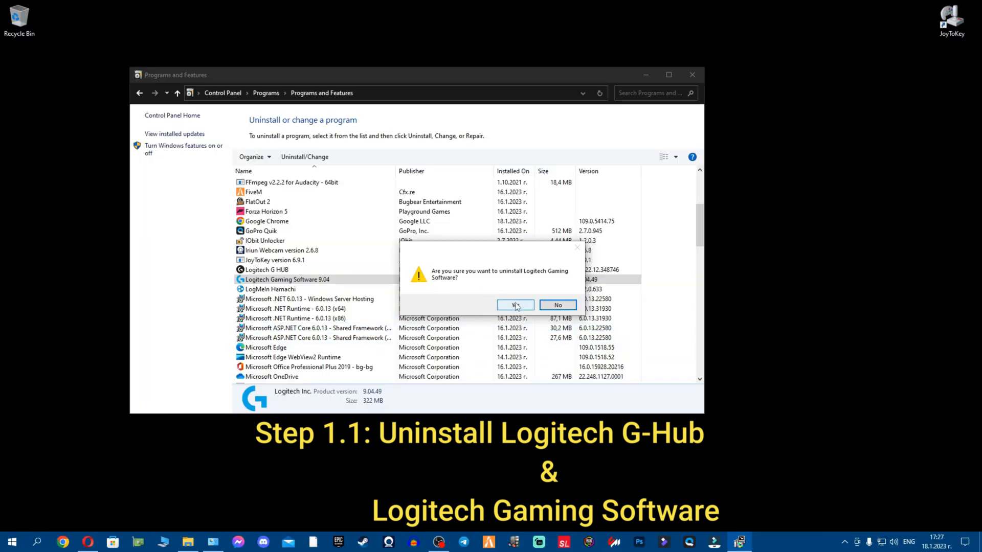
click(515, 305)
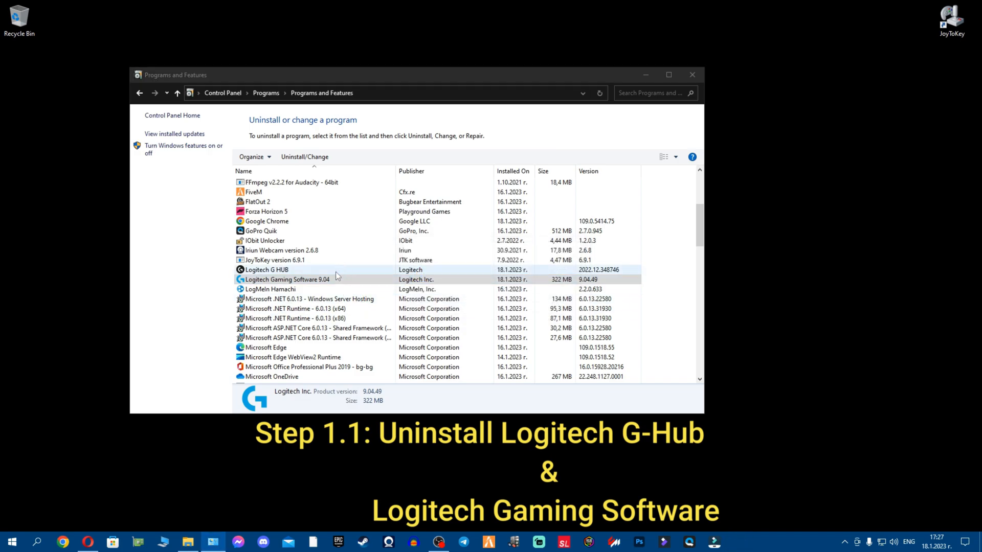
mouse_move(366, 276)
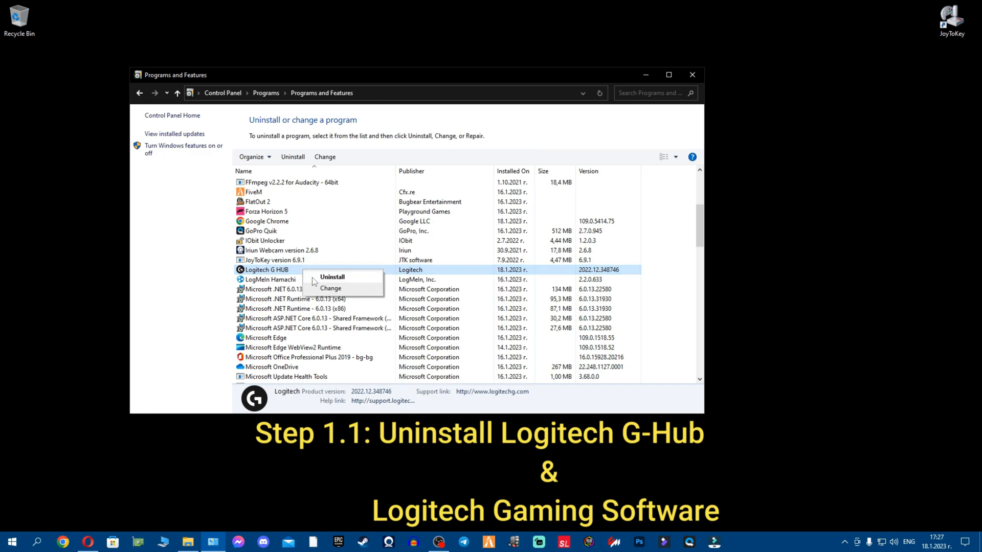
Uninstall Logitech G HUB via its uninstaller and quit after success
click(332, 276)
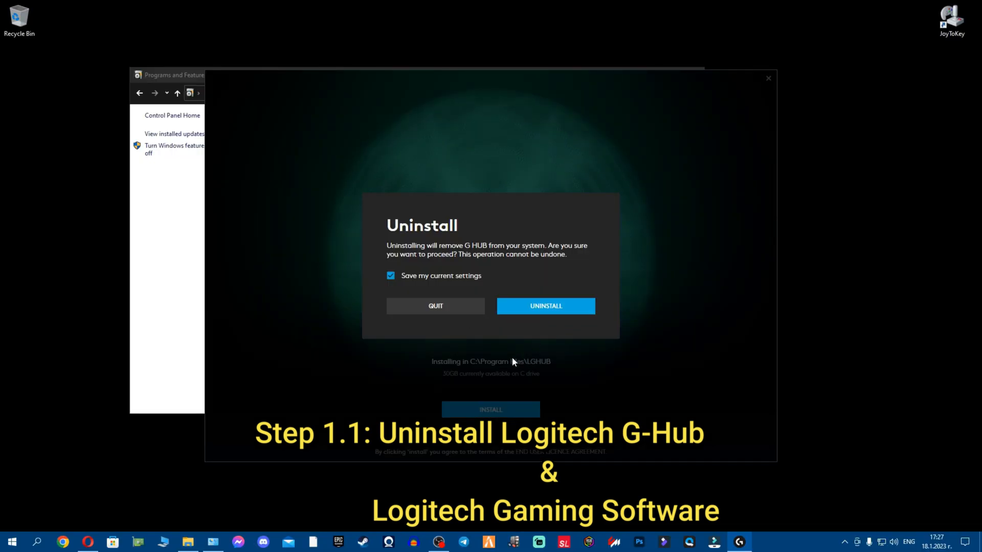
click(545, 307)
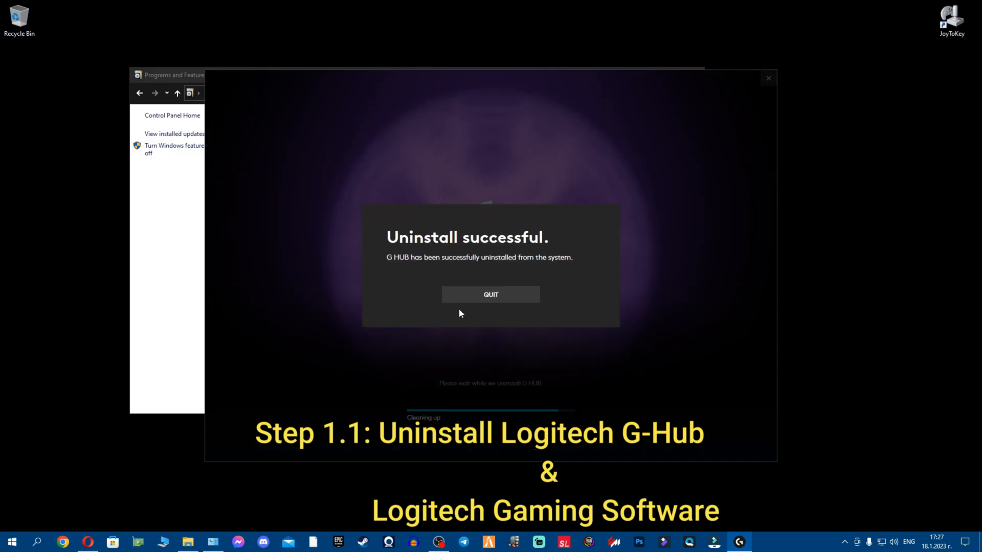
click(491, 295)
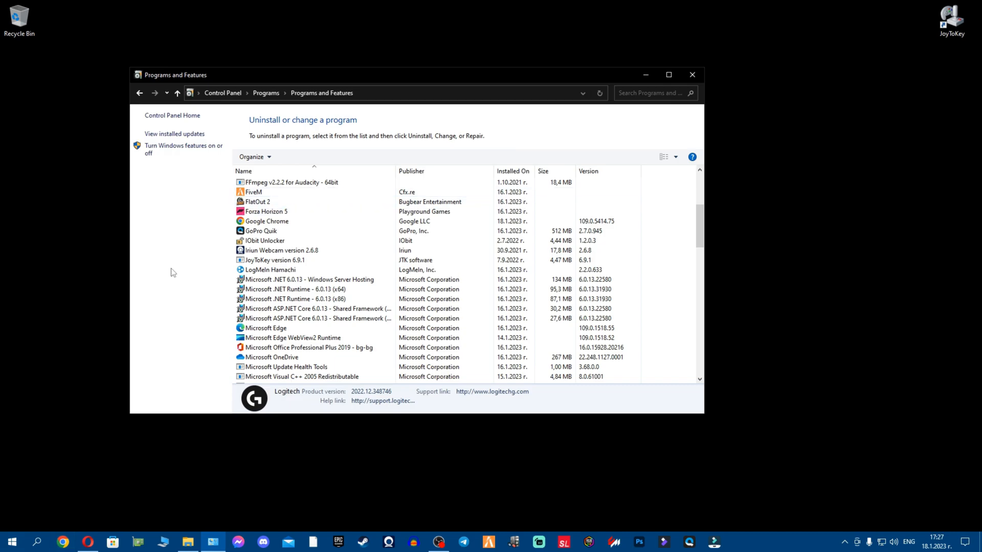
click(692, 75)
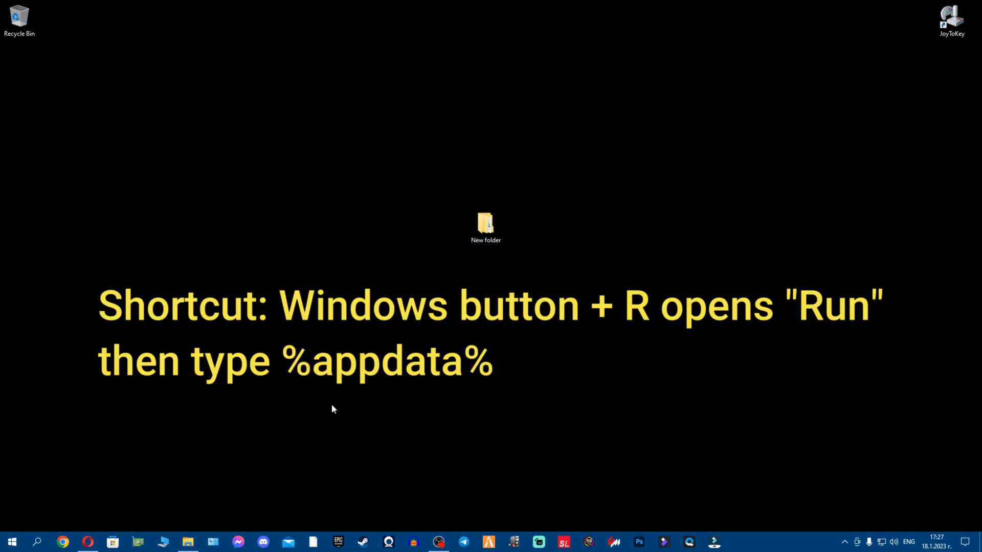
Run %appdata% from the Run prompt to reach the Roaming app data folder
click(486, 224)
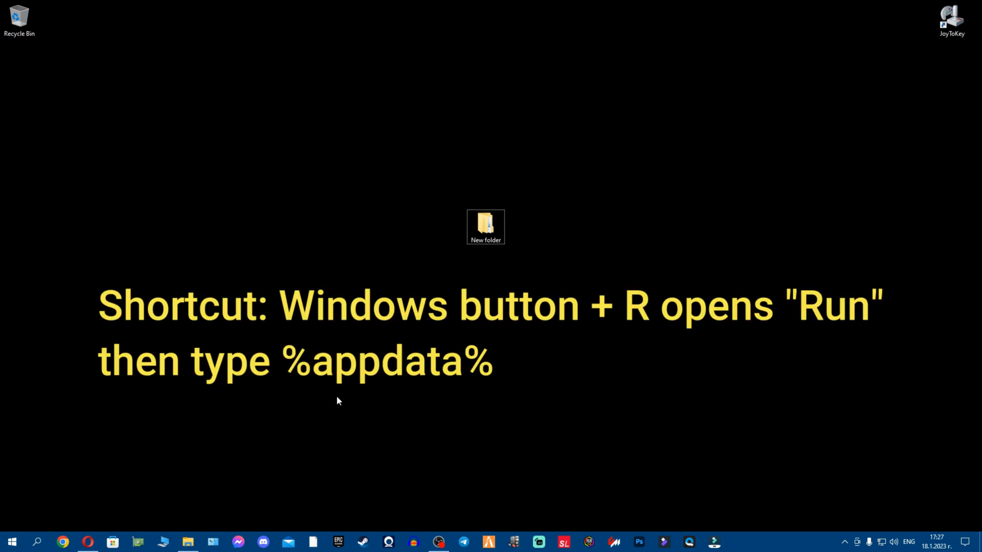
key(win+r)
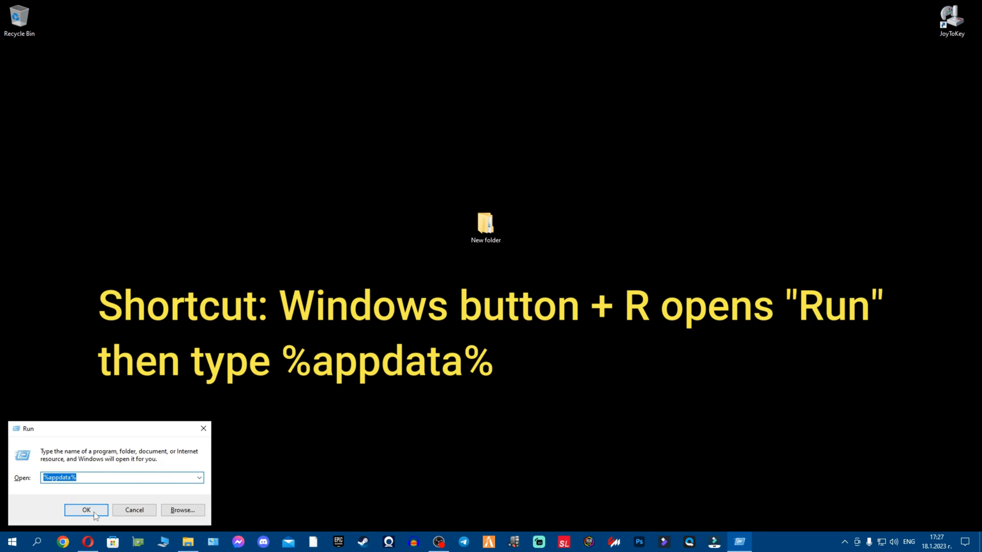
click(85, 509)
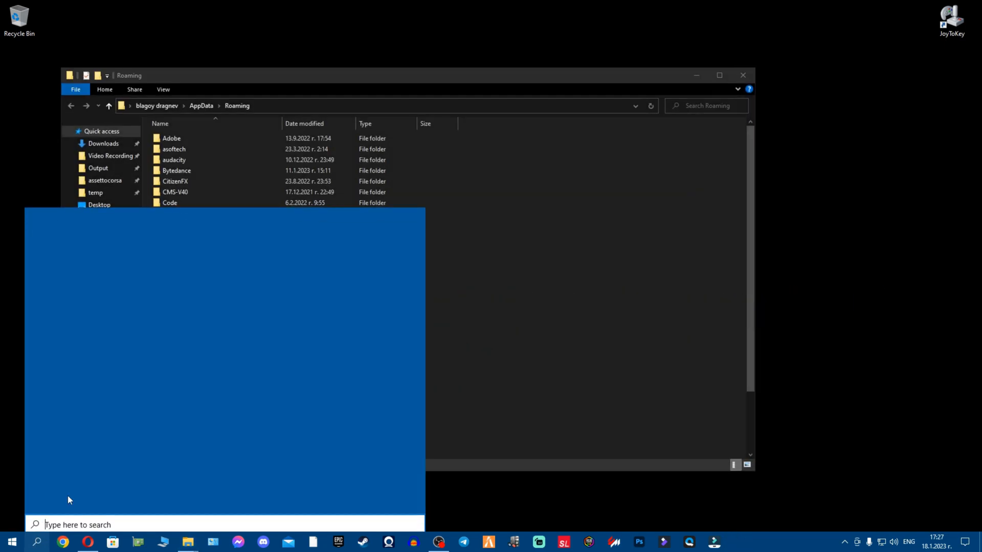
text(%appdata)
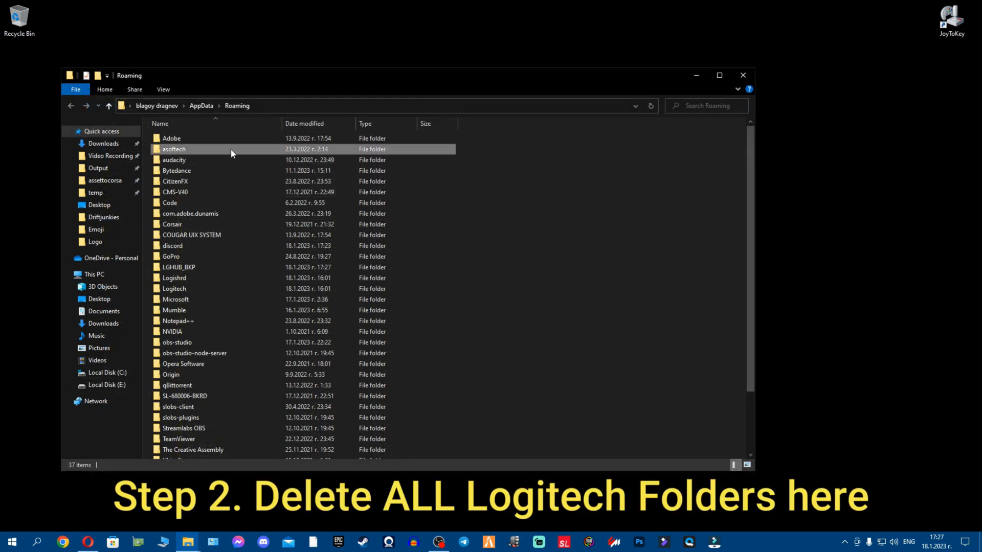
Delete the LGHUB_BKP, Logishrd and Logitech folders from Roaming
click(189, 214)
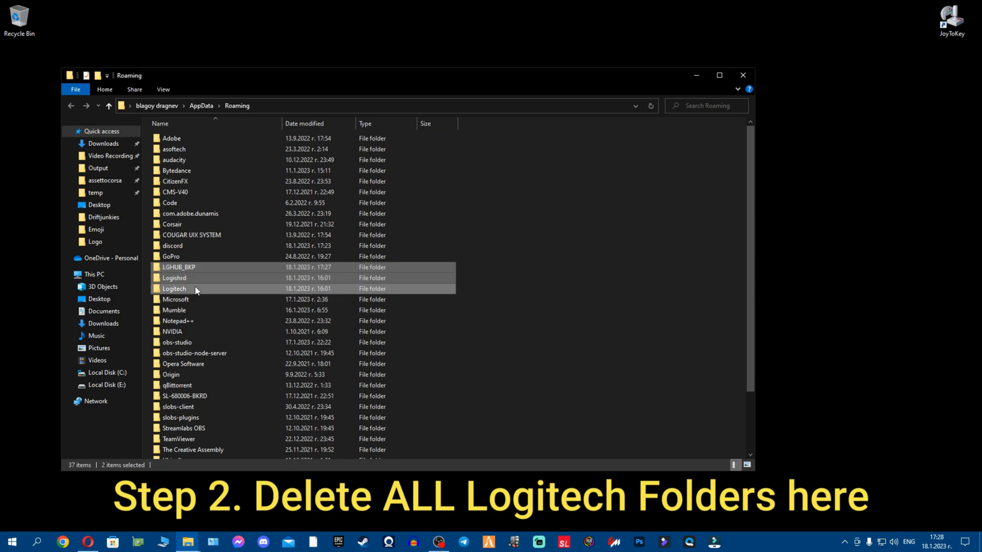
right_click(196, 289)
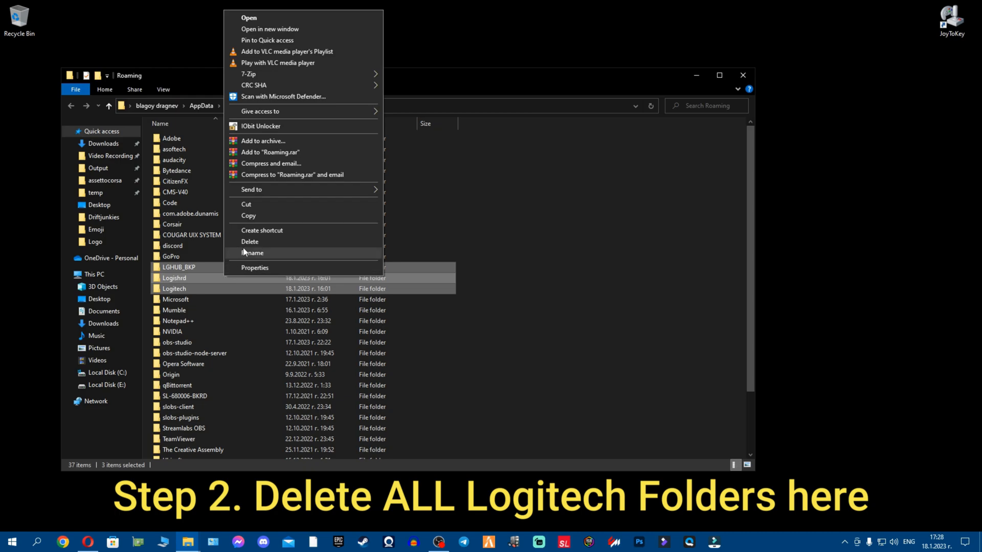
click(250, 241)
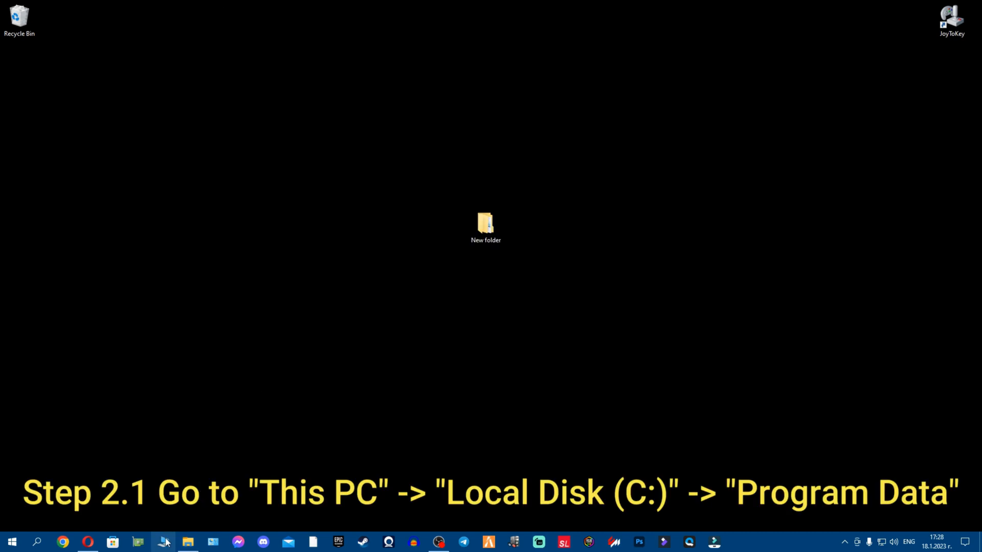
Show hidden items on Local Disk (C:) and go into the ProgramData folder
click(163, 542)
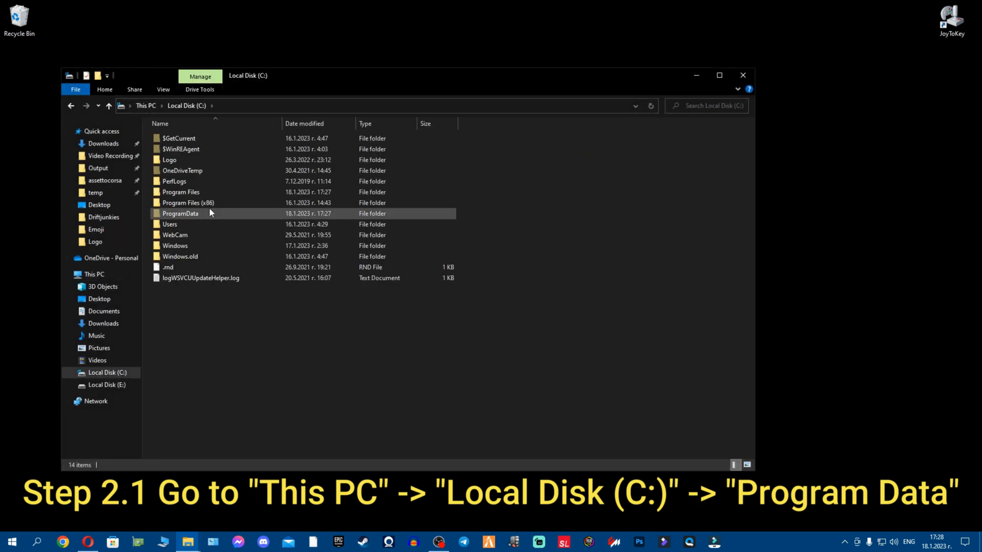
click(168, 268)
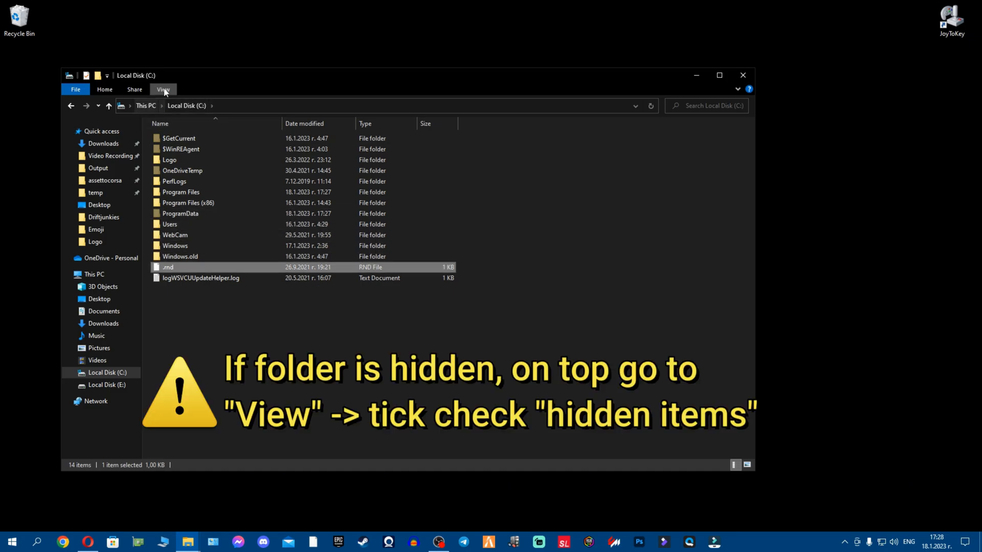
click(163, 89)
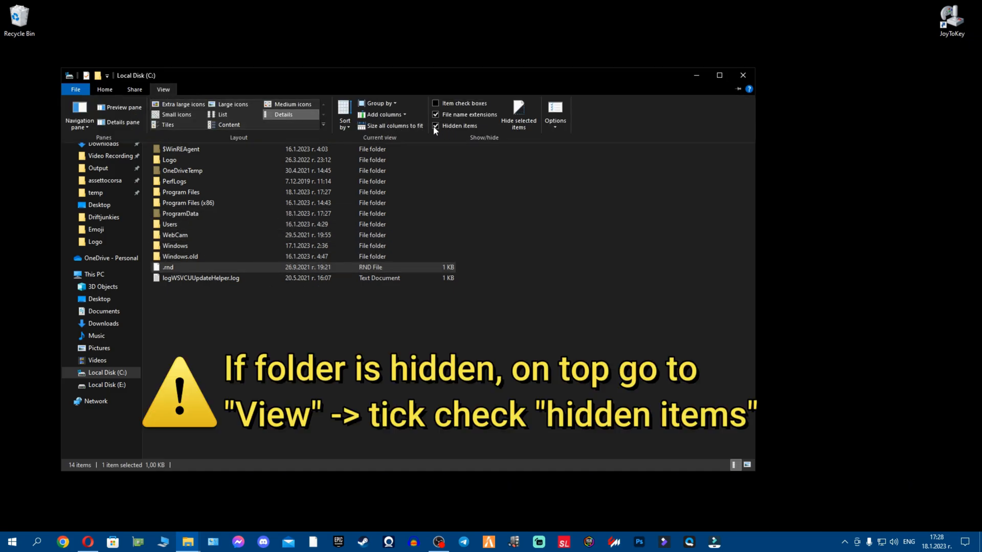
click(435, 126)
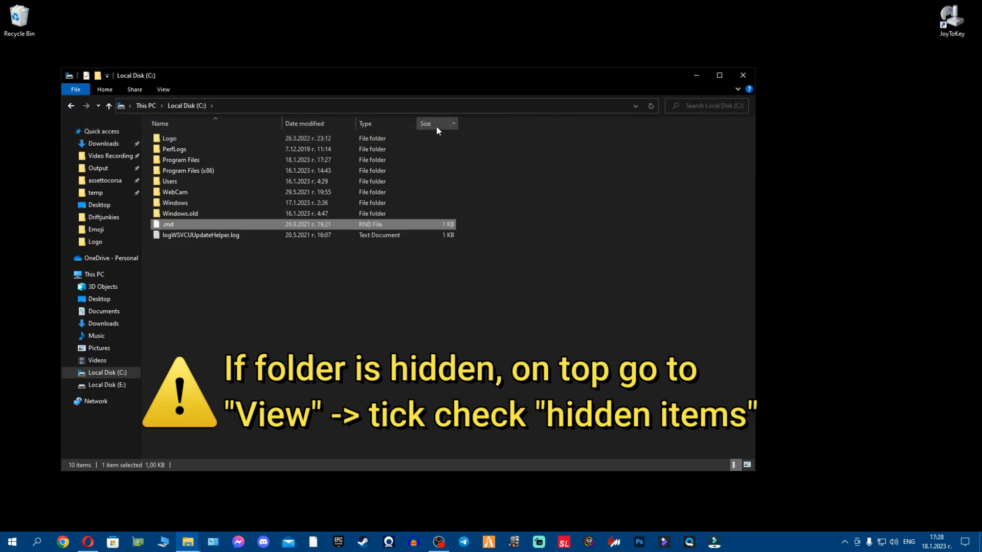
click(163, 89)
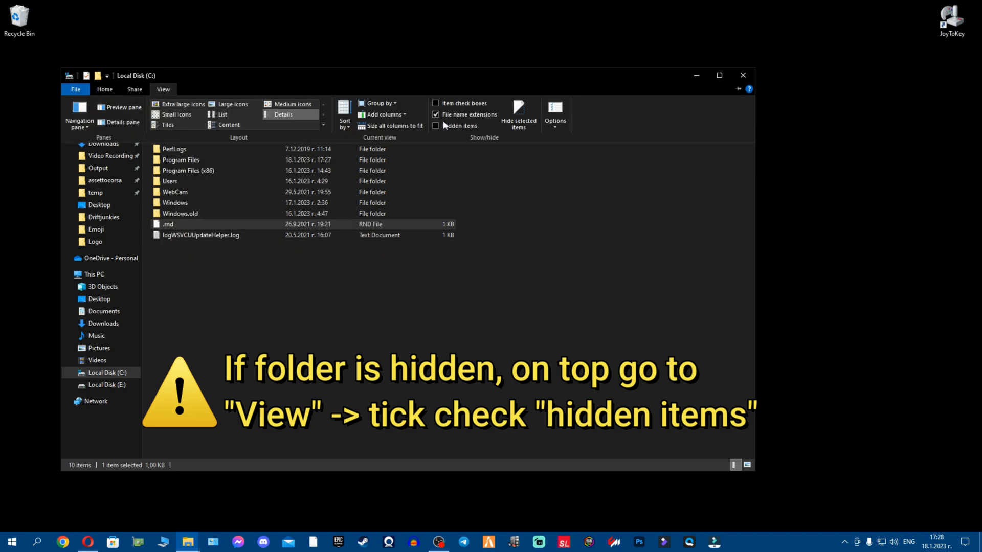
click(436, 125)
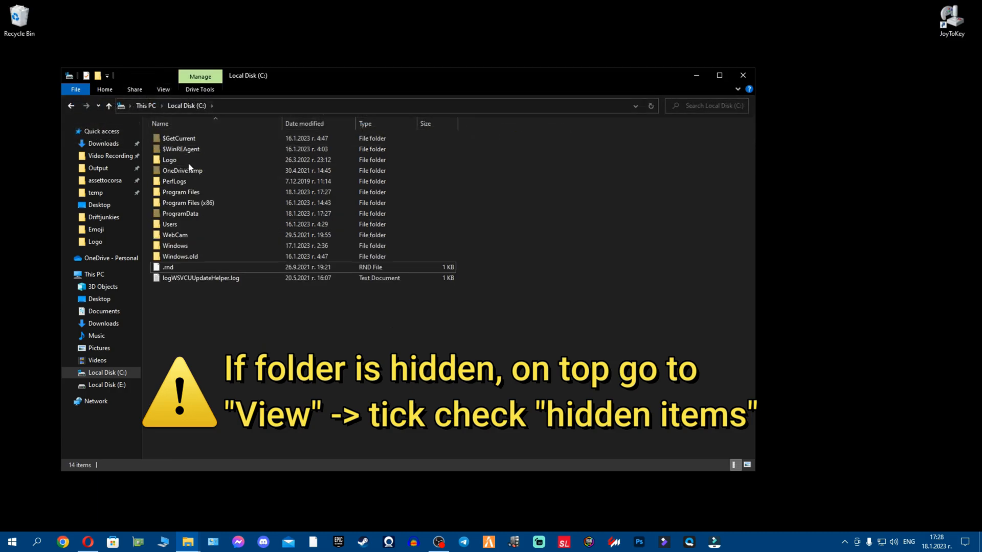
click(163, 88)
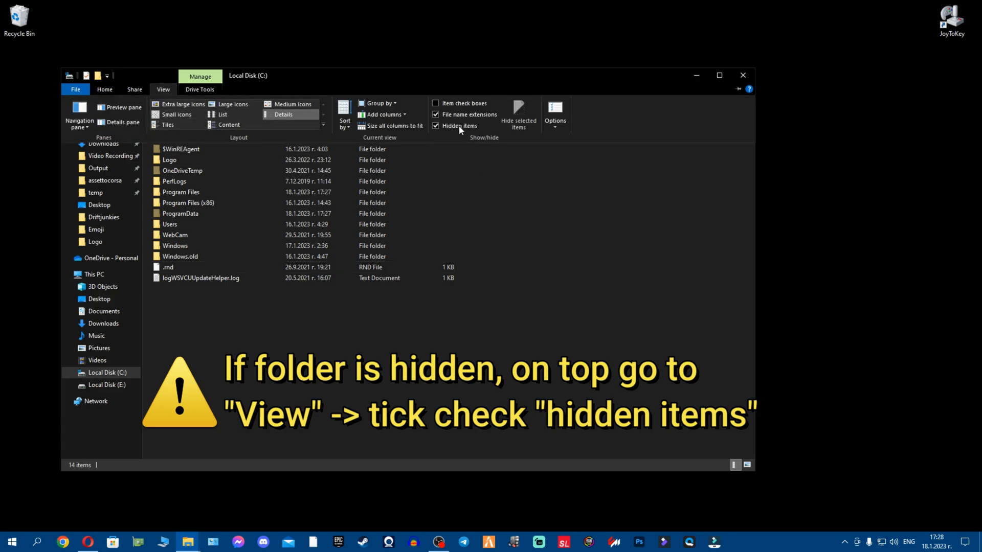
double_click(180, 213)
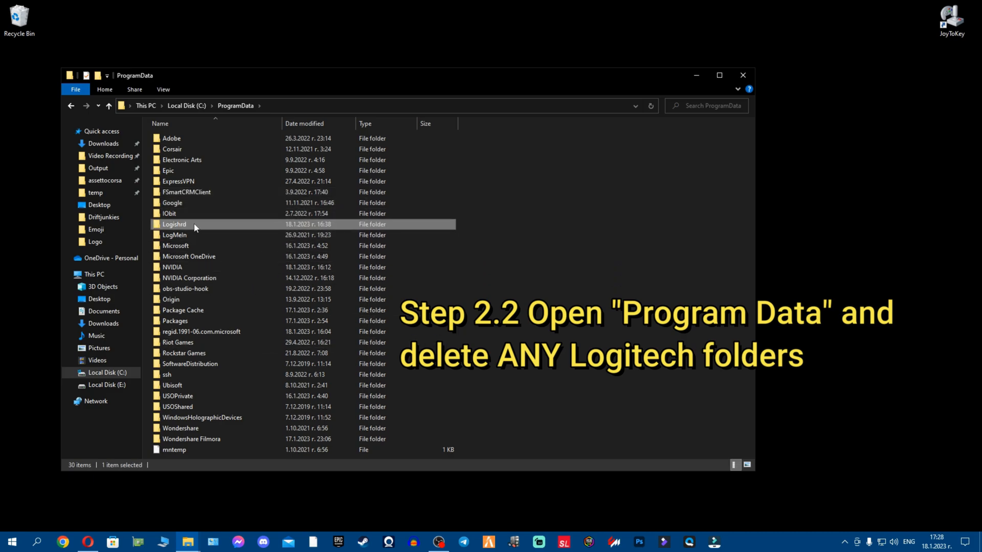
Delete the Logishrd folder from ProgramData
right_click(175, 224)
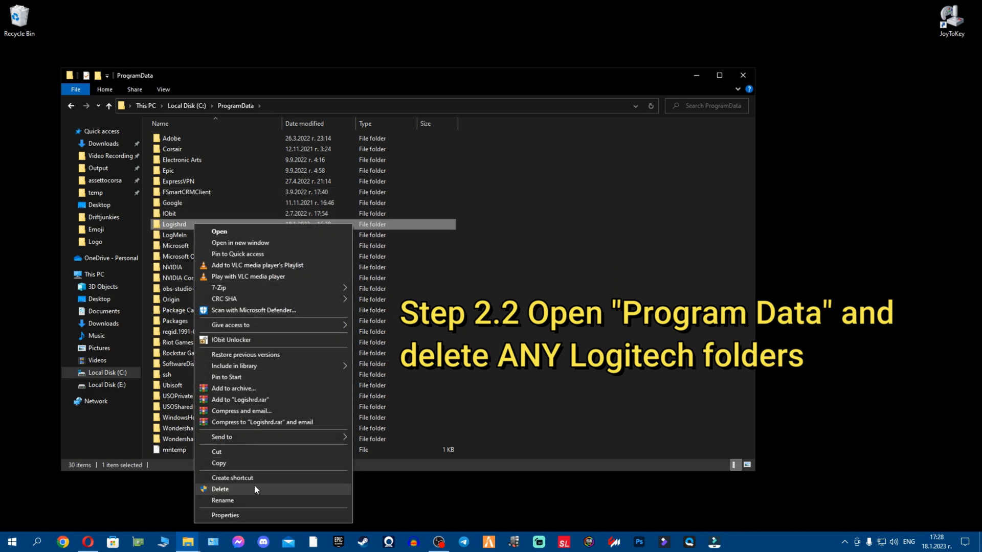
click(220, 489)
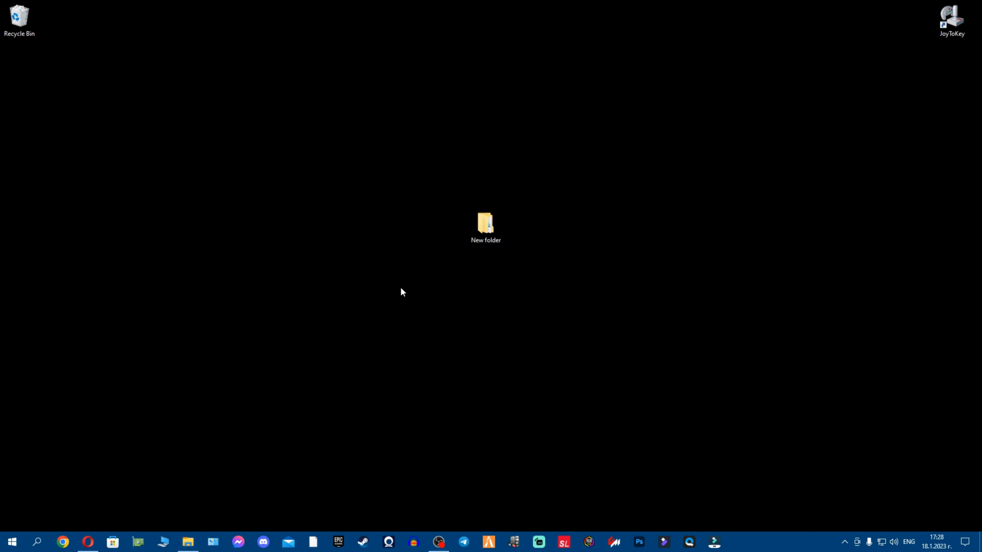
Launch Registry Editor as administrator and select the HKEY_CURRENT_USER root
text(registry Editor)
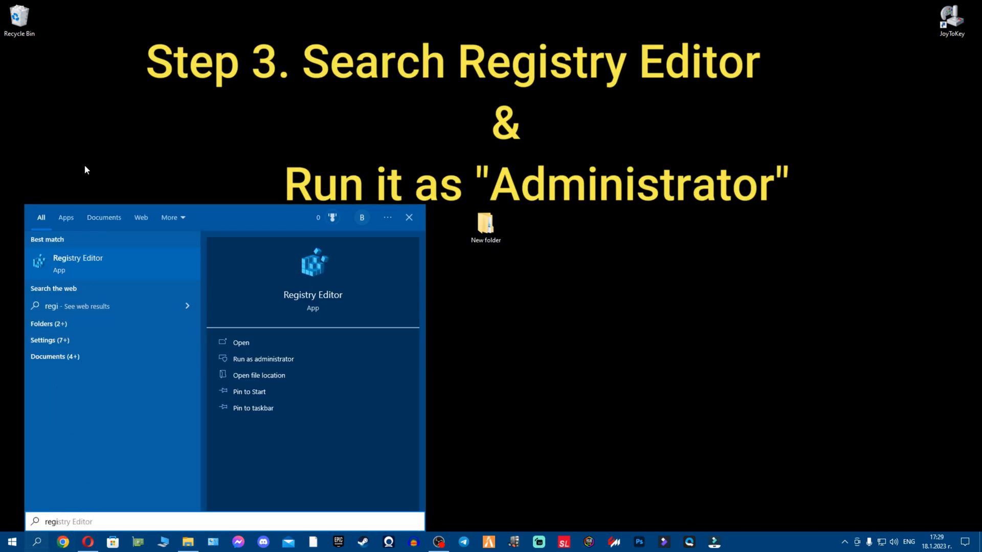
right_click(78, 263)
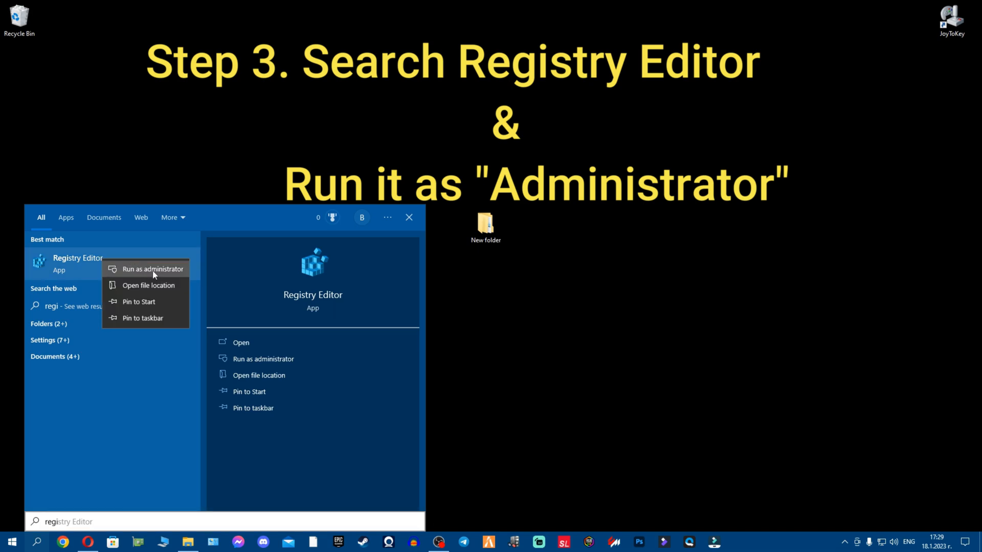
click(151, 269)
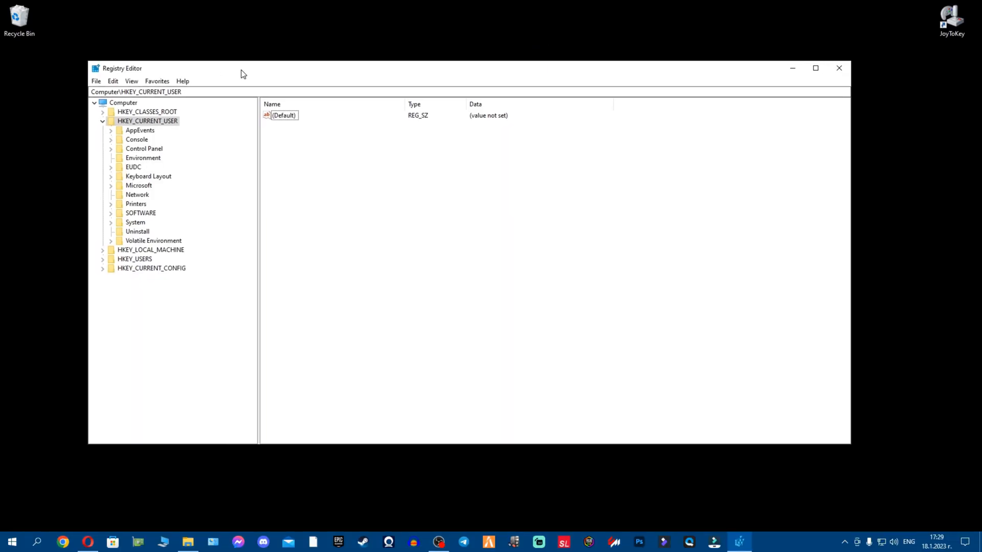
click(103, 121)
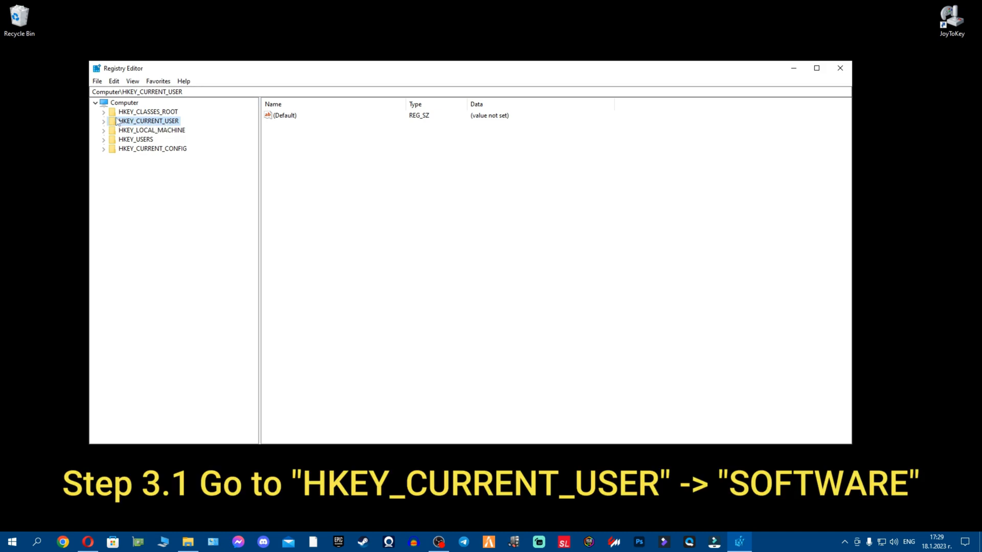
Delete the Logitech key with subkeys from HKEY_CURRENT_USER\SOFTWARE and confirm
click(103, 121)
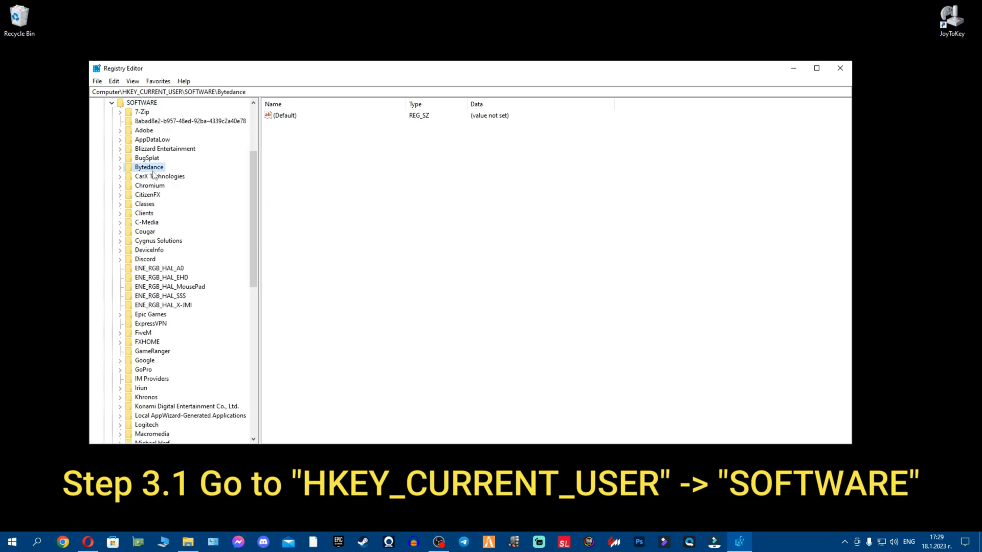
click(190, 304)
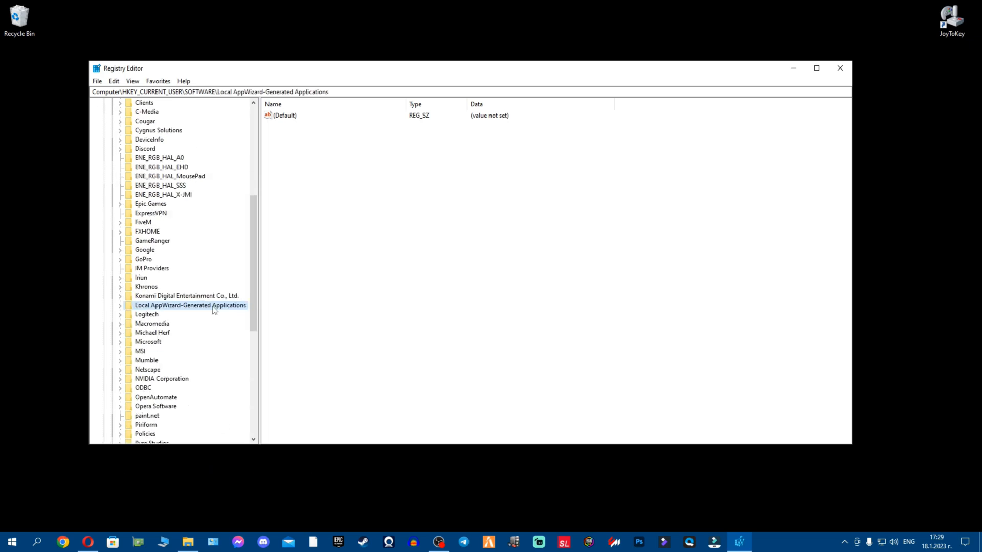
click(147, 286)
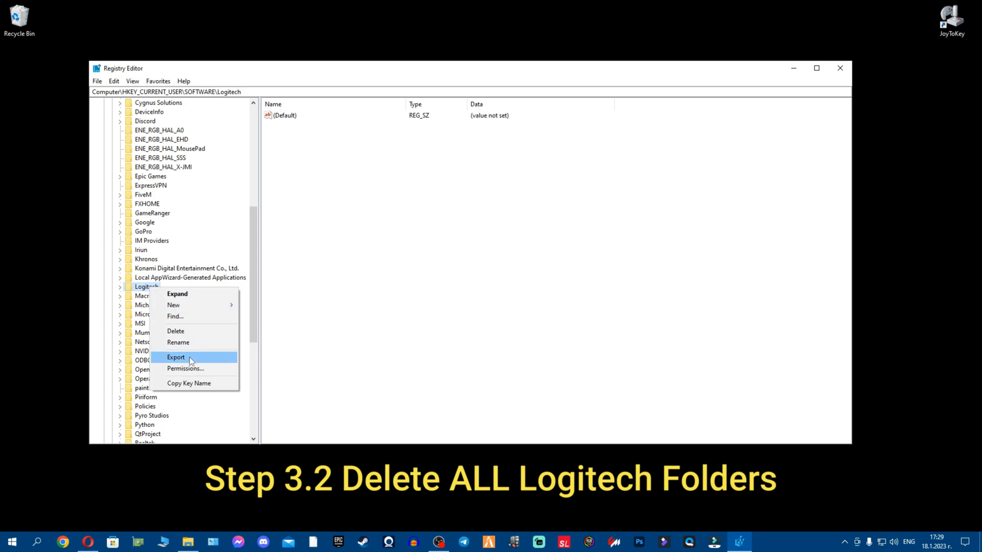
click(175, 331)
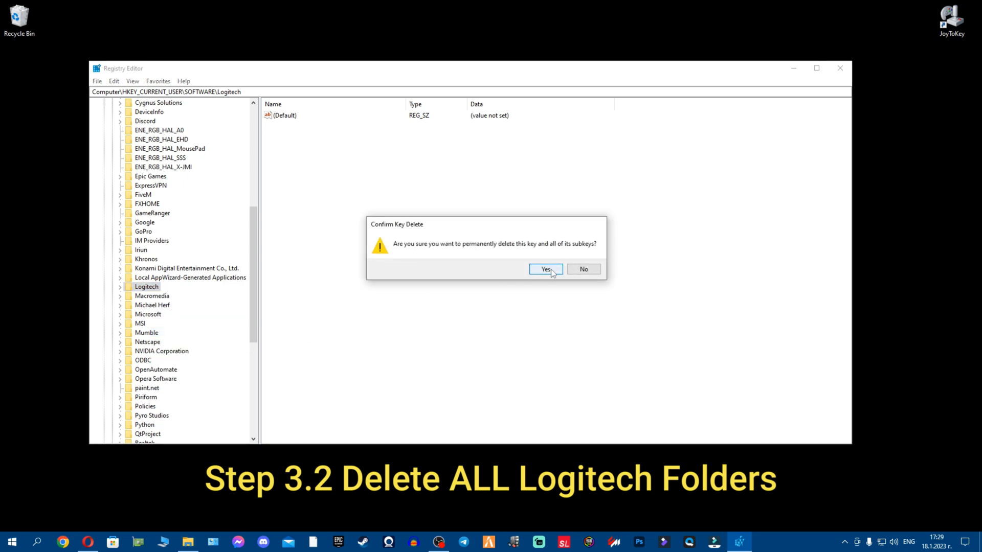
click(544, 269)
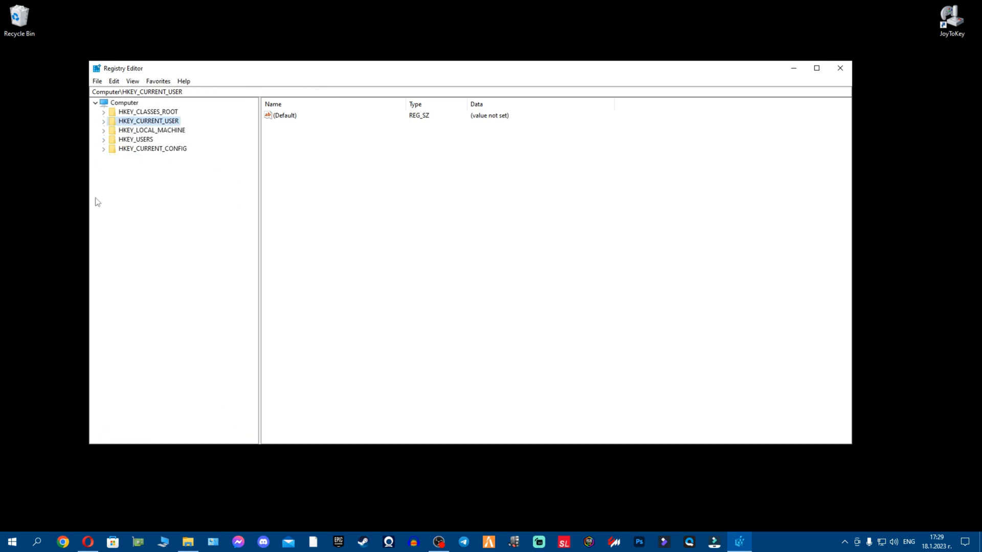
Check HKEY_LOCAL_MACHINE\SOFTWARE for leftover Logitech keys, then close Registry Editor
click(152, 129)
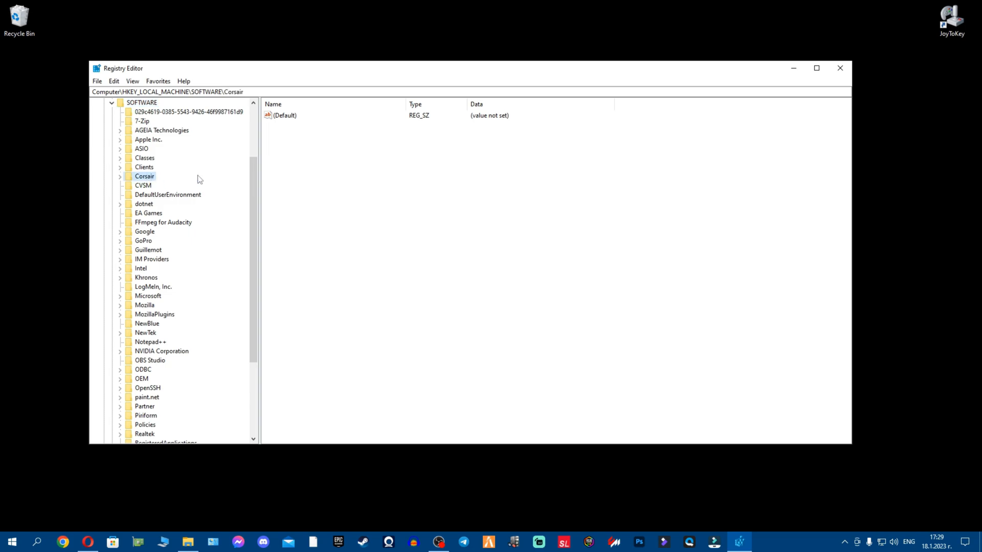
click(152, 287)
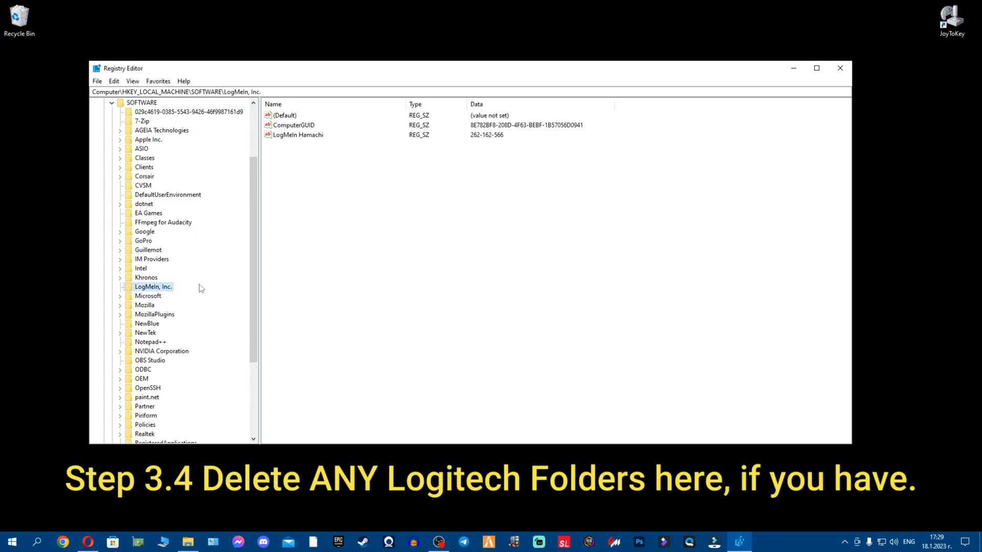
mouse_move(203, 216)
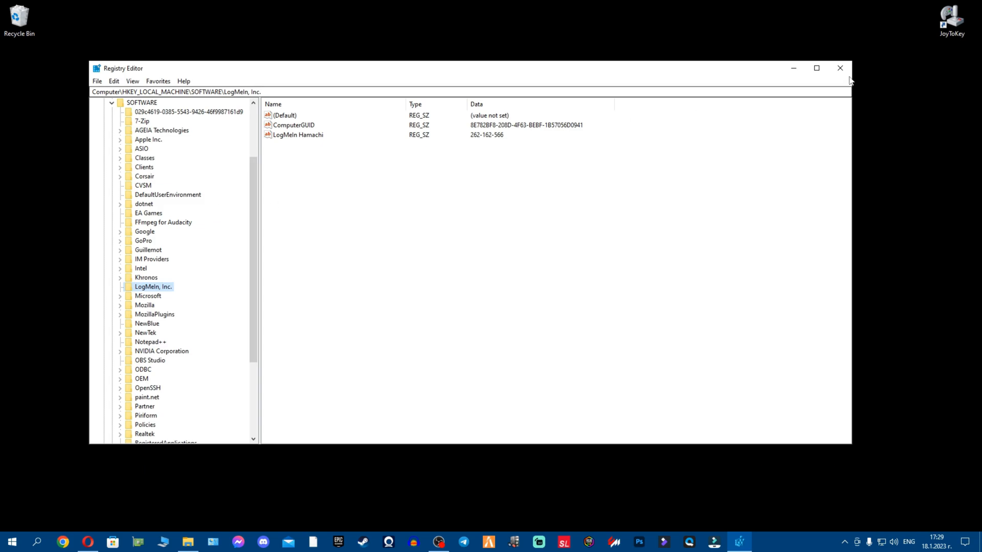
click(840, 68)
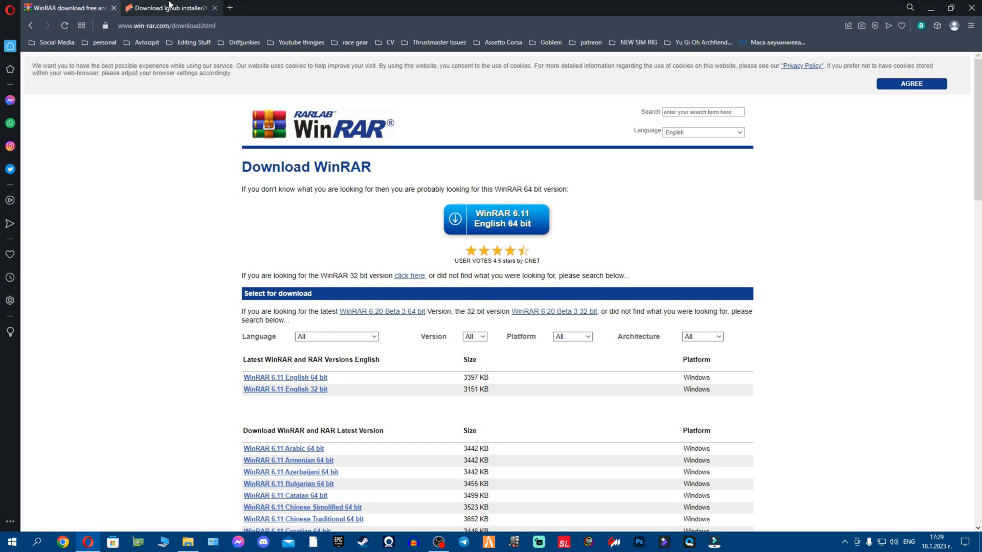
Generate the ShareMods link and start downloading lghub_installer2020.zip
click(169, 8)
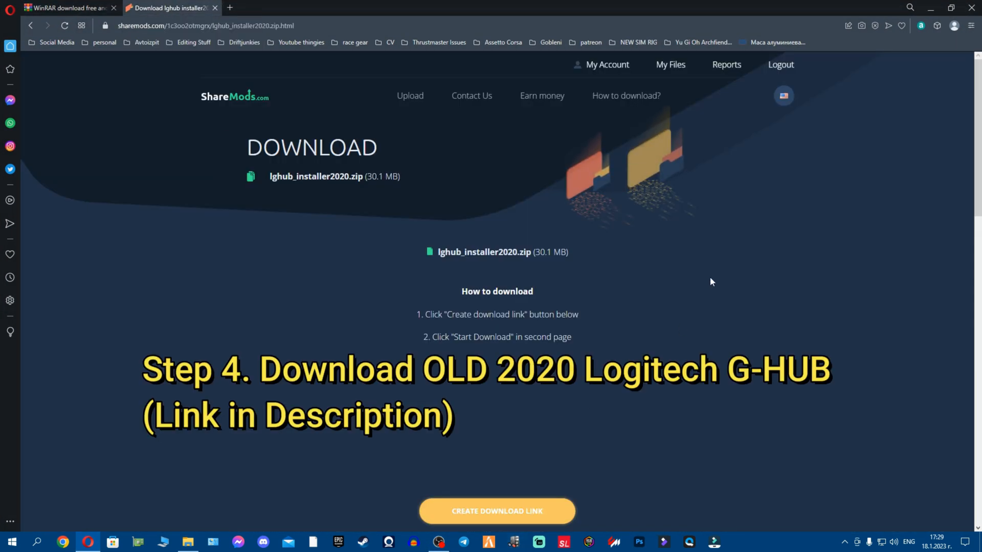
scroll(down, 3)
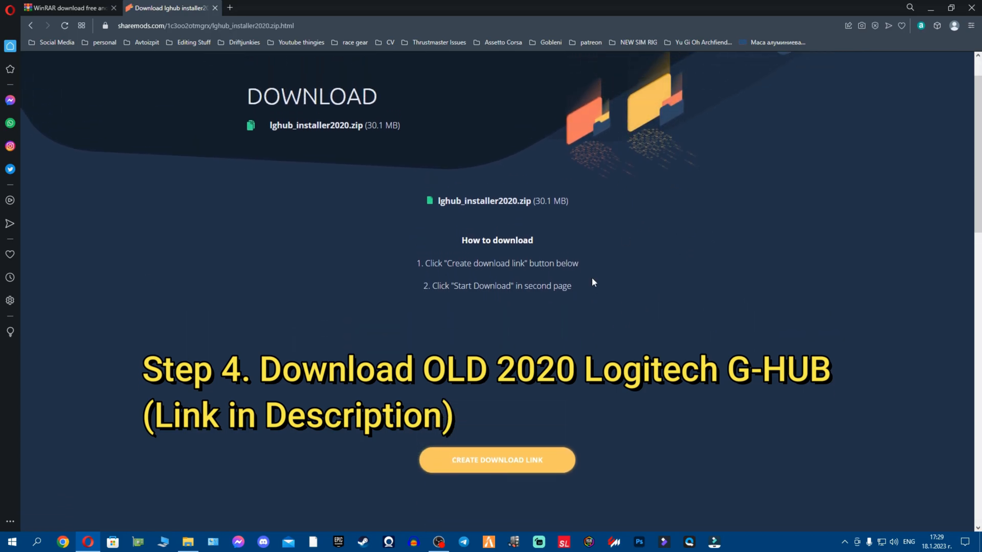
mouse_move(359, 164)
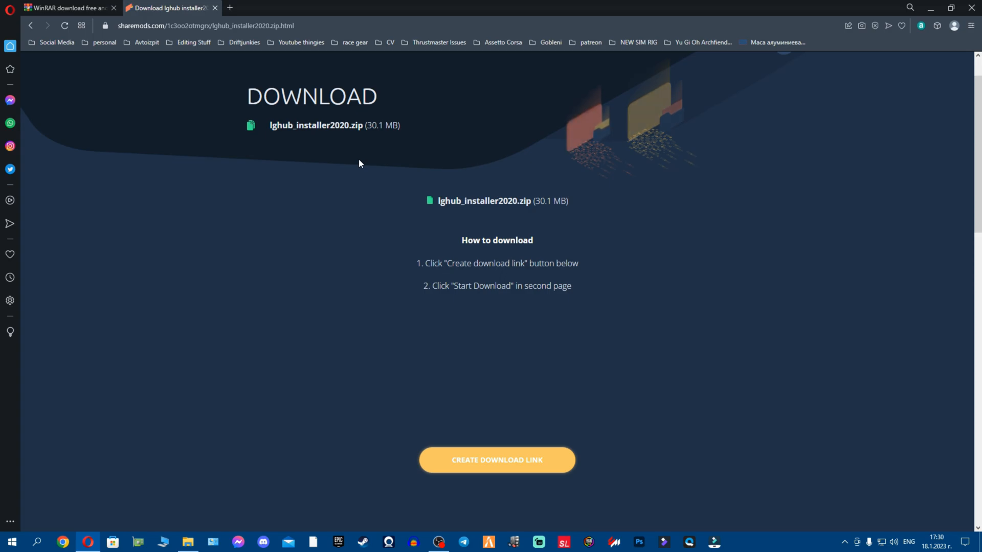
mouse_move(315, 46)
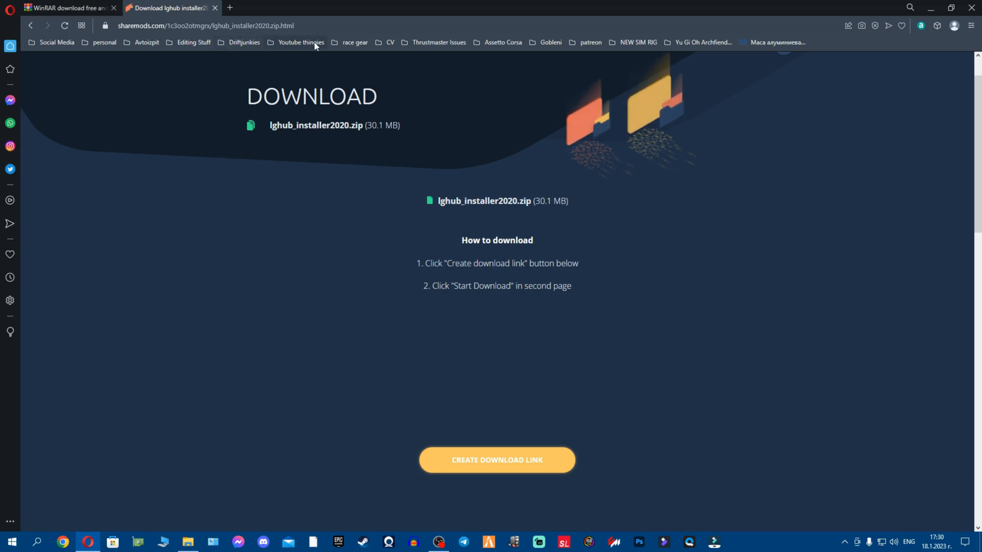
scroll(down, 3)
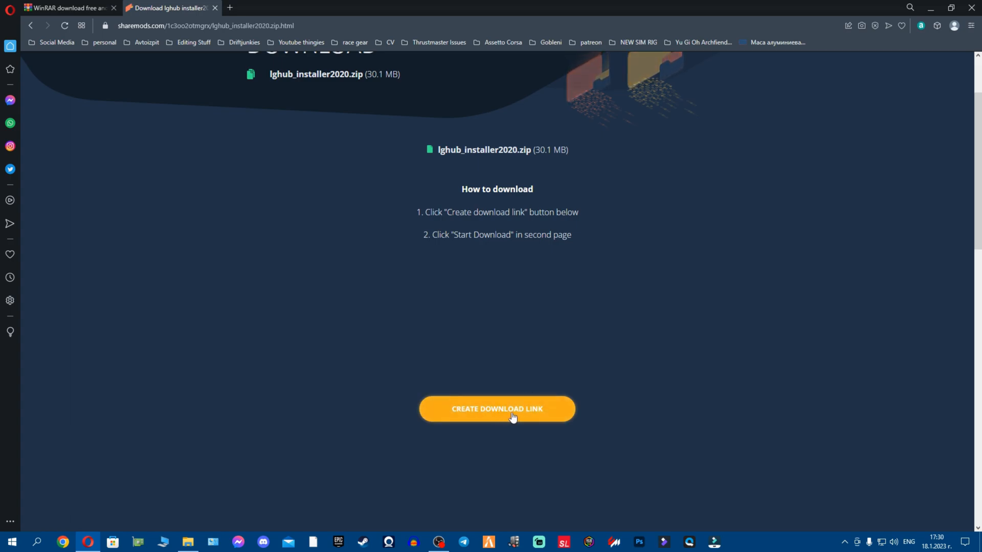
click(497, 409)
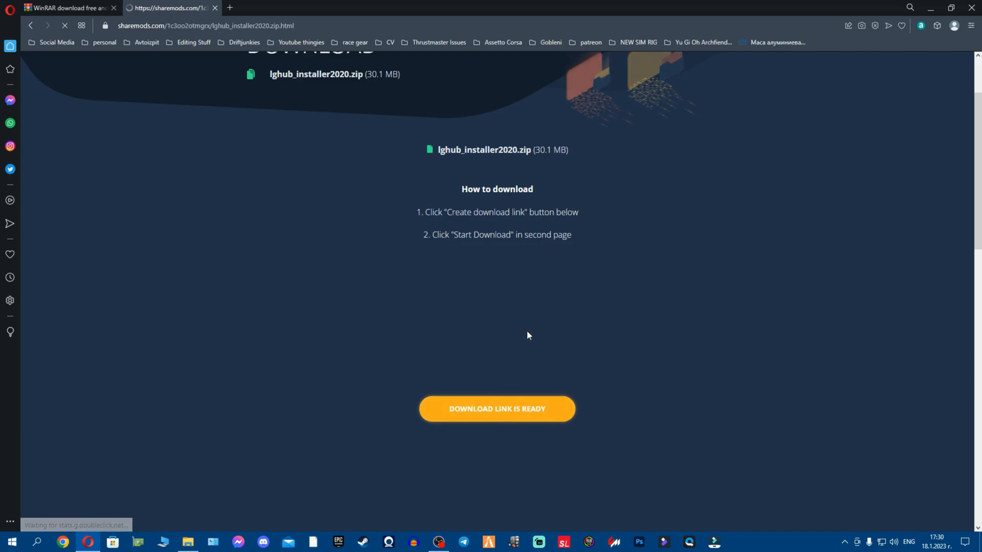
click(497, 409)
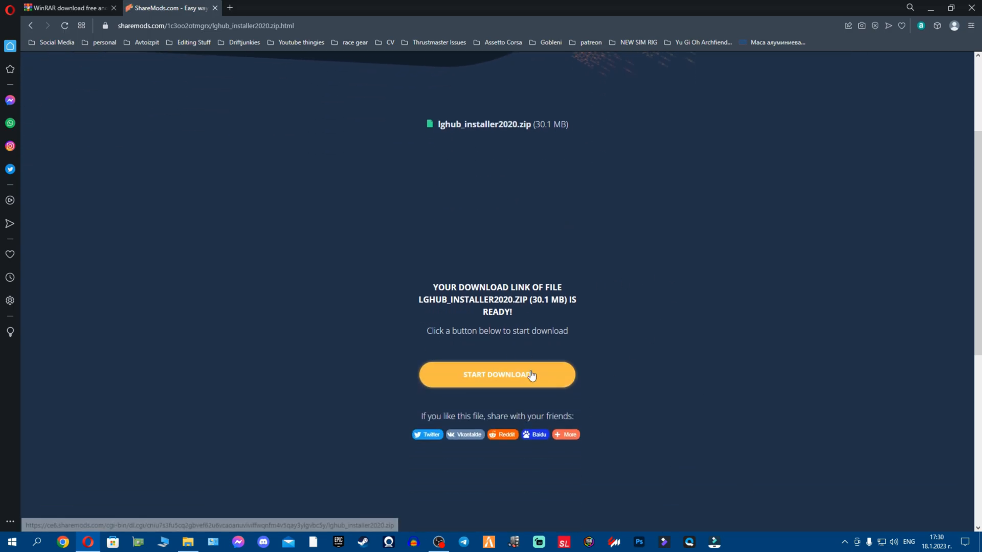
click(496, 374)
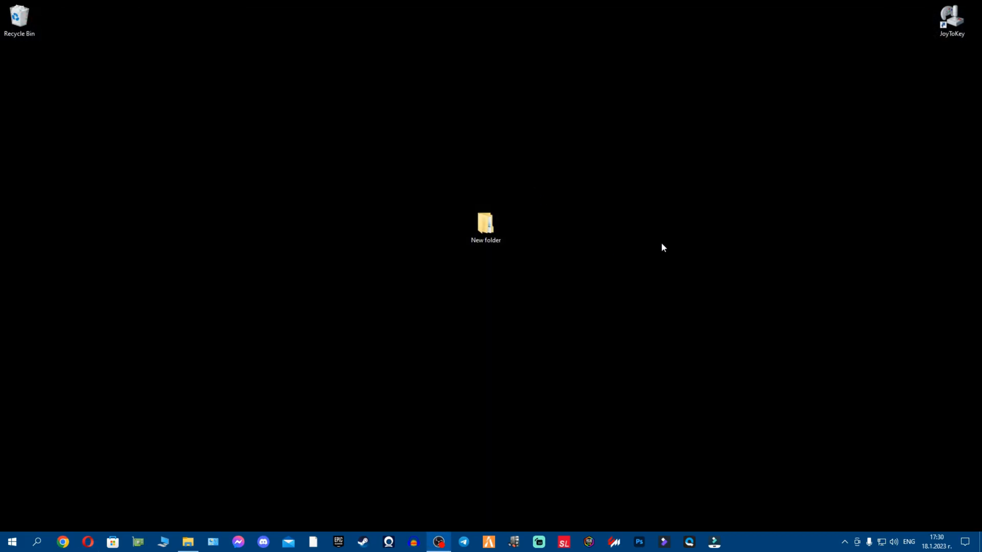
Extract lghub_installer2020.zip in New folder so lghub_installer.exe sits beside it
double_click(486, 224)
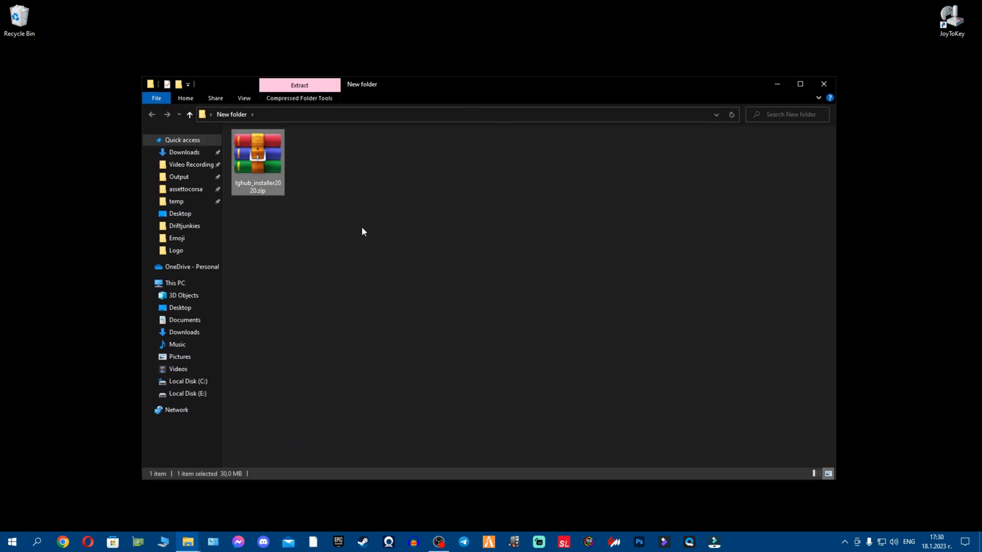
right_click(256, 153)
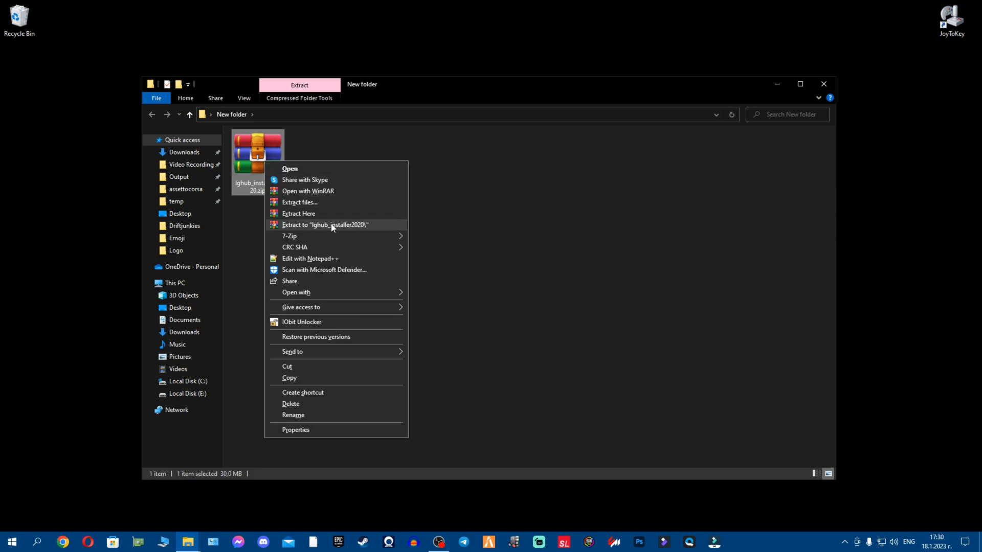
click(323, 225)
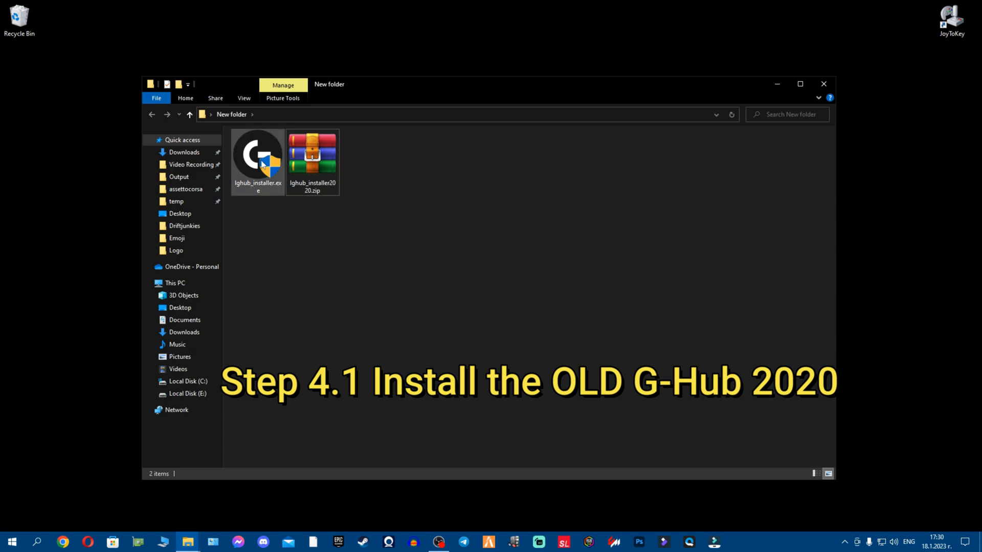
Run lghub_installer.exe to install 2020 G HUB, choosing 'I'll do it later' for profile migration
click(257, 153)
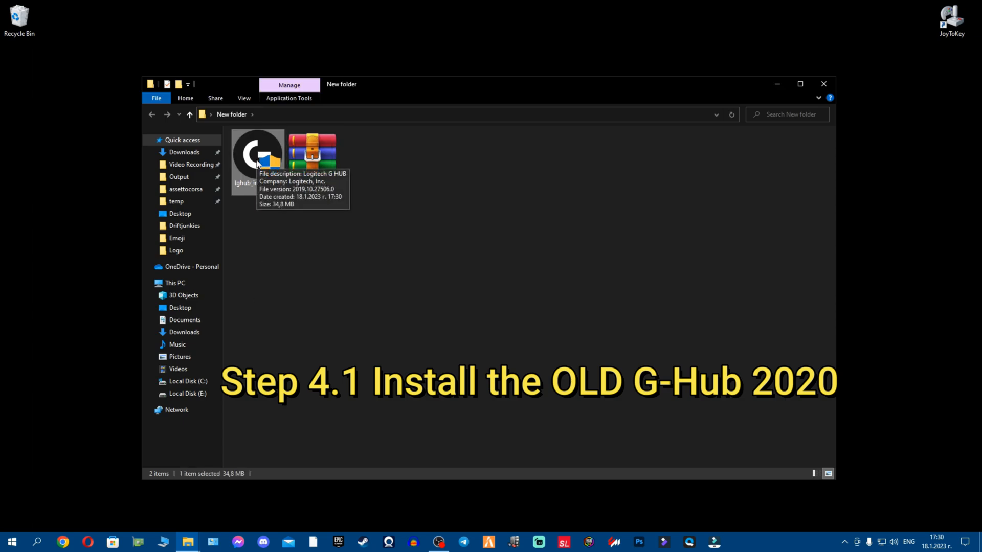
double_click(257, 150)
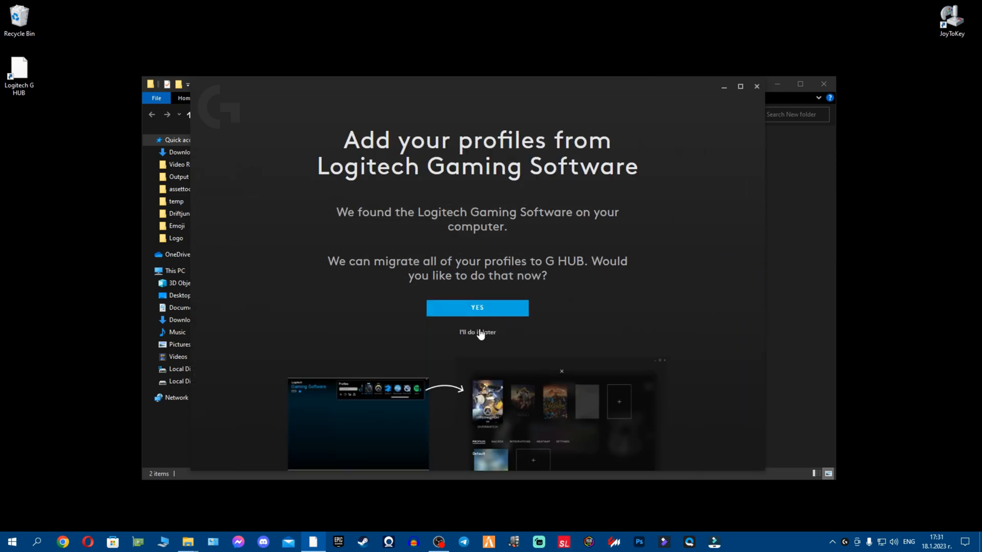
mouse_move(486, 337)
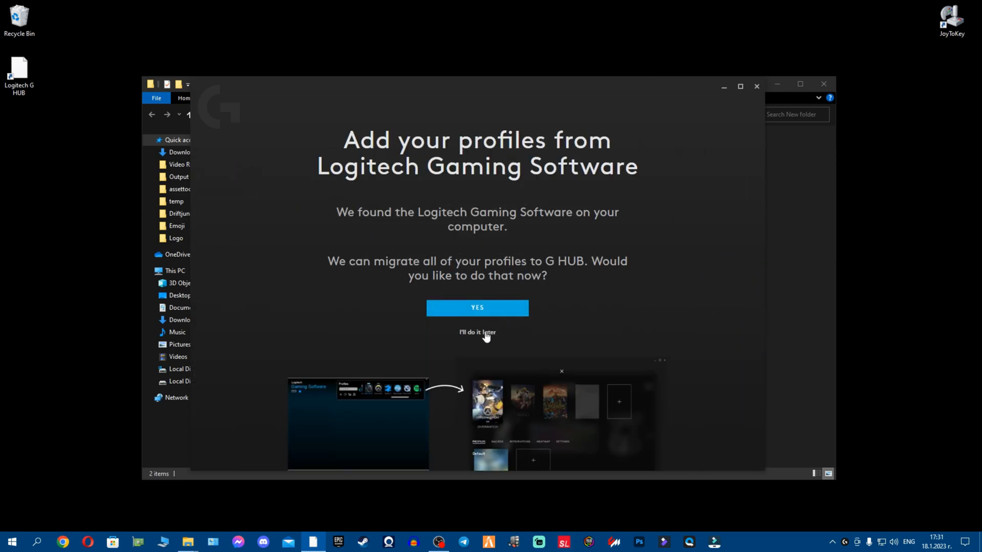
click(477, 332)
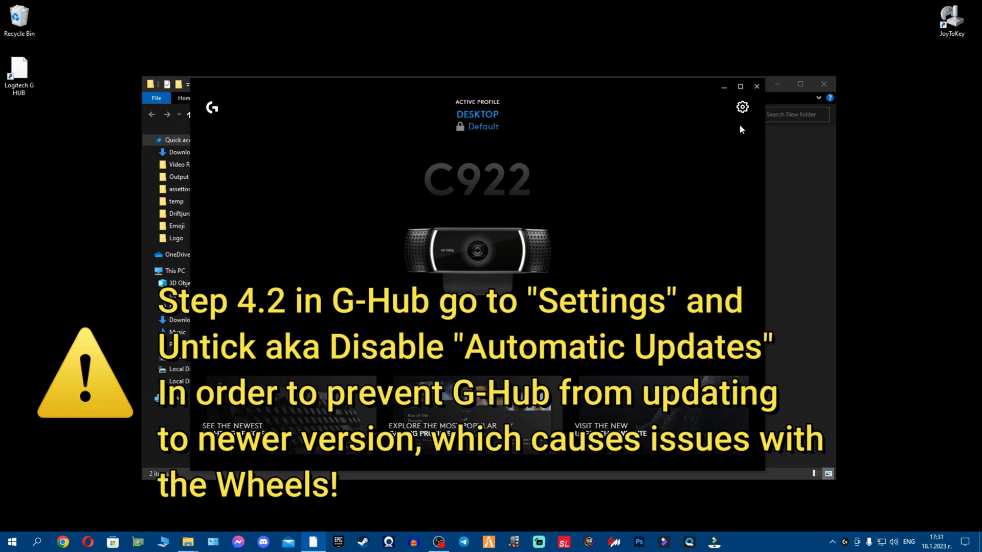
mouse_move(742, 106)
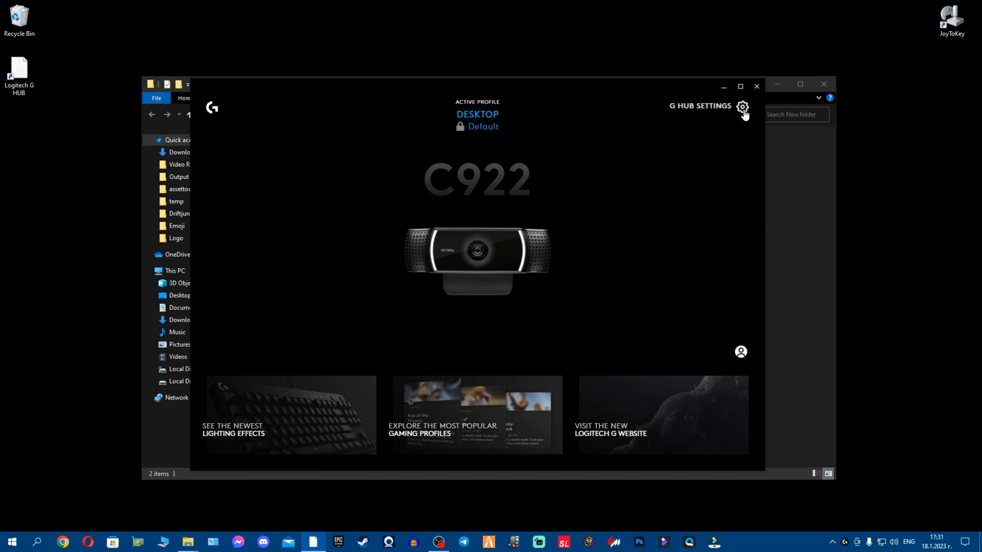
Untick Enable Automatic Updates in G HUB Settings and return to the main view
click(742, 106)
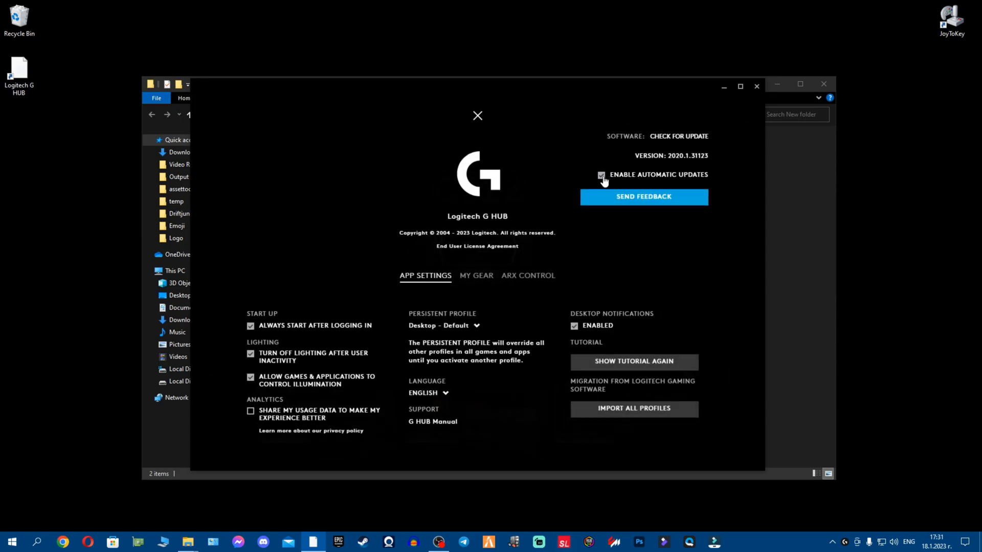
click(600, 175)
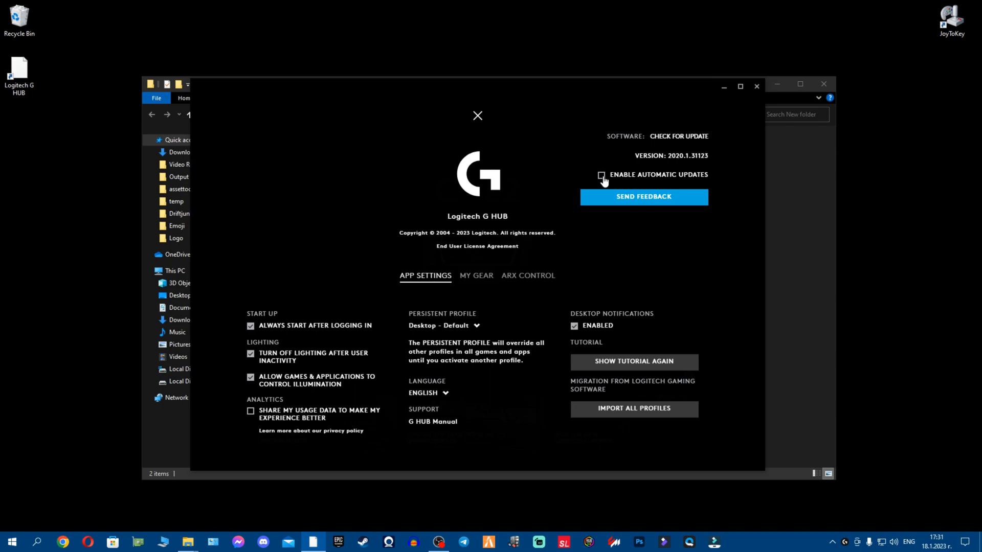
mouse_move(482, 117)
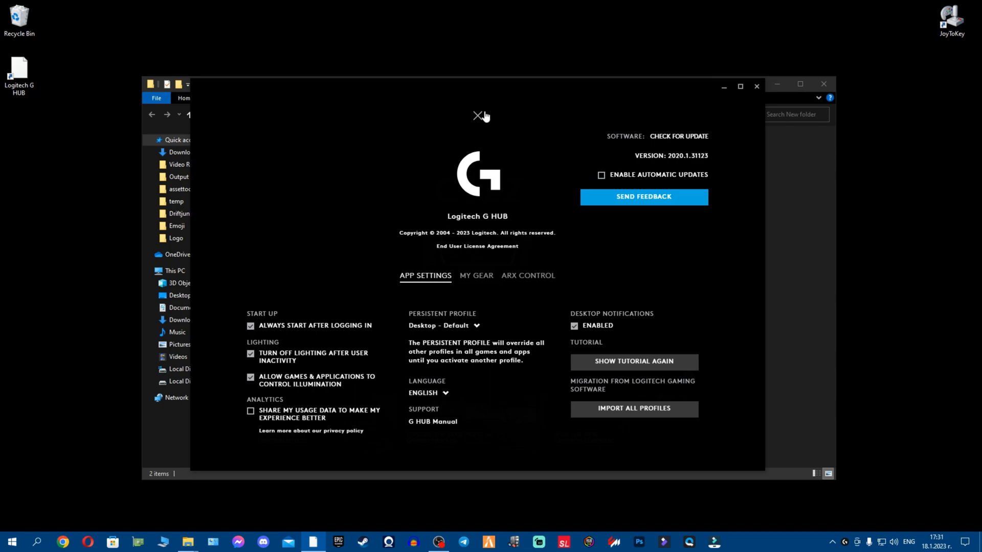
click(477, 117)
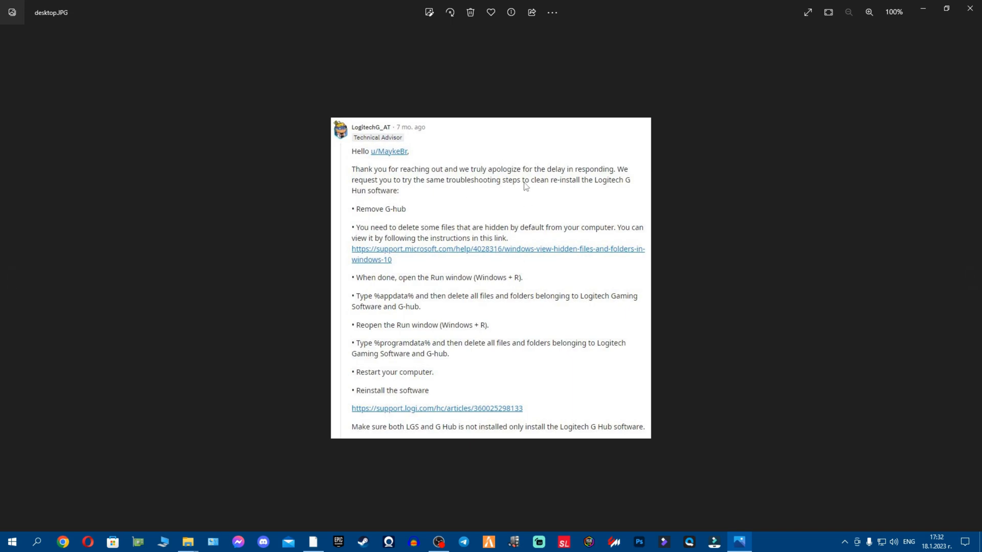
mouse_move(857, 6)
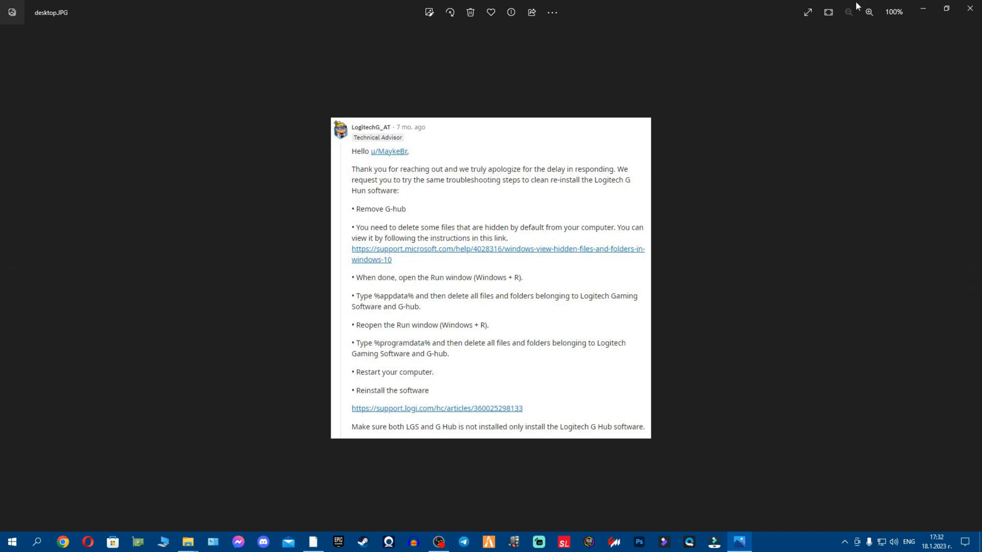